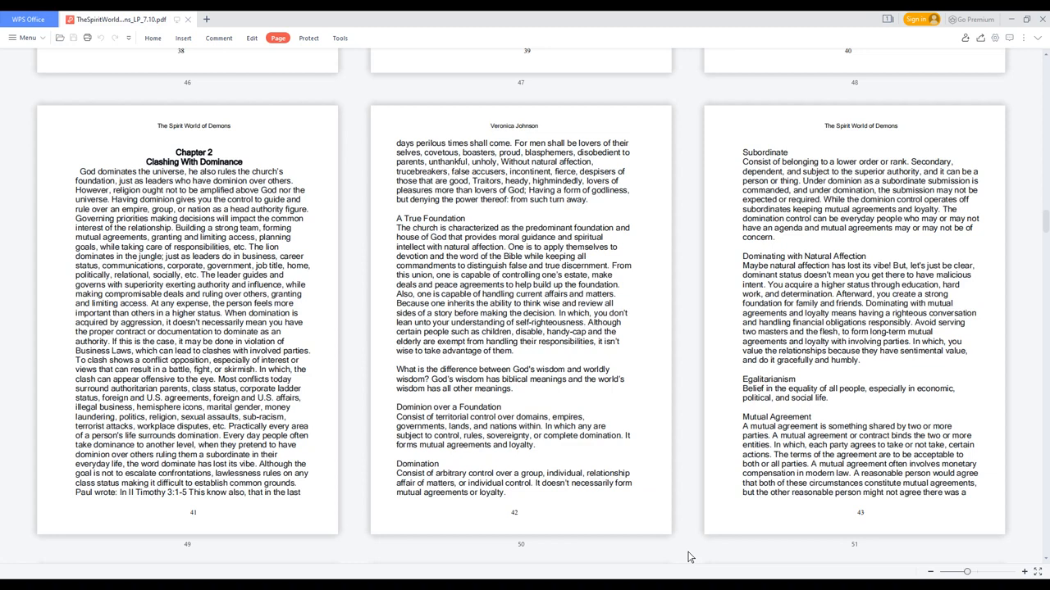
pyautogui.scroll(-3)
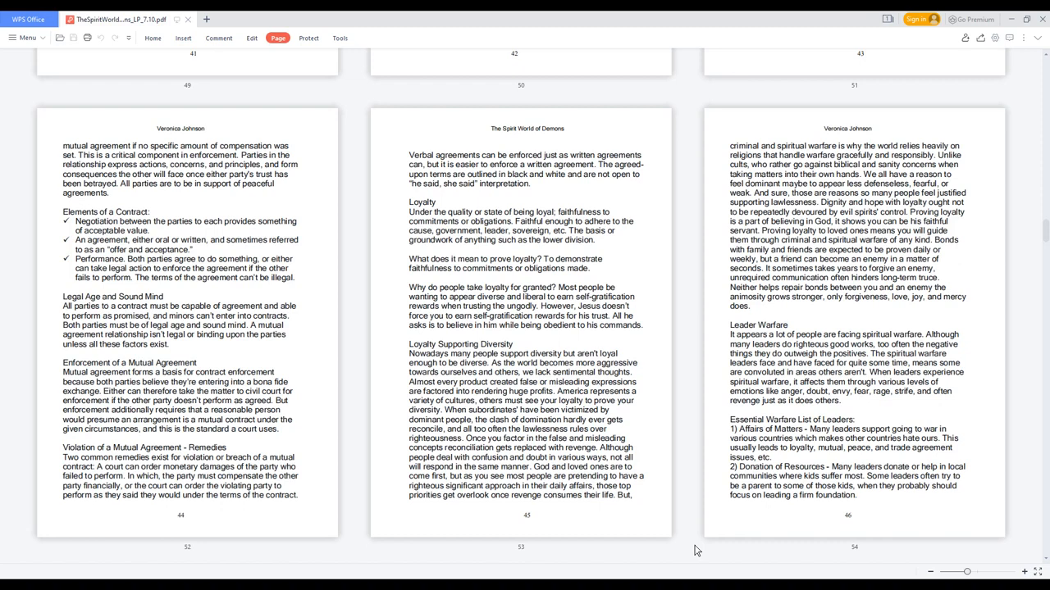
pyautogui.scroll(-3)
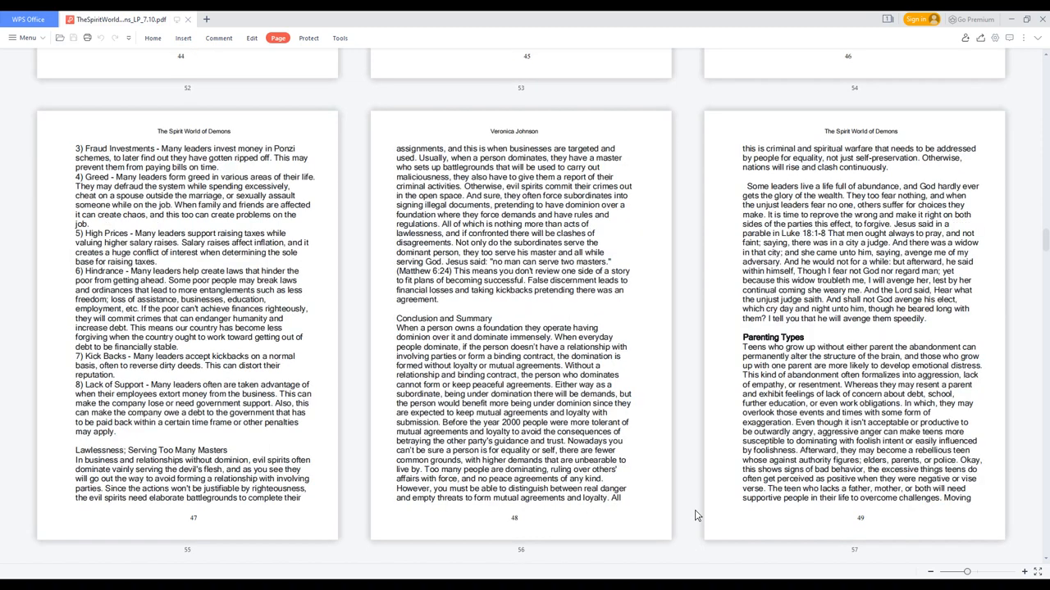